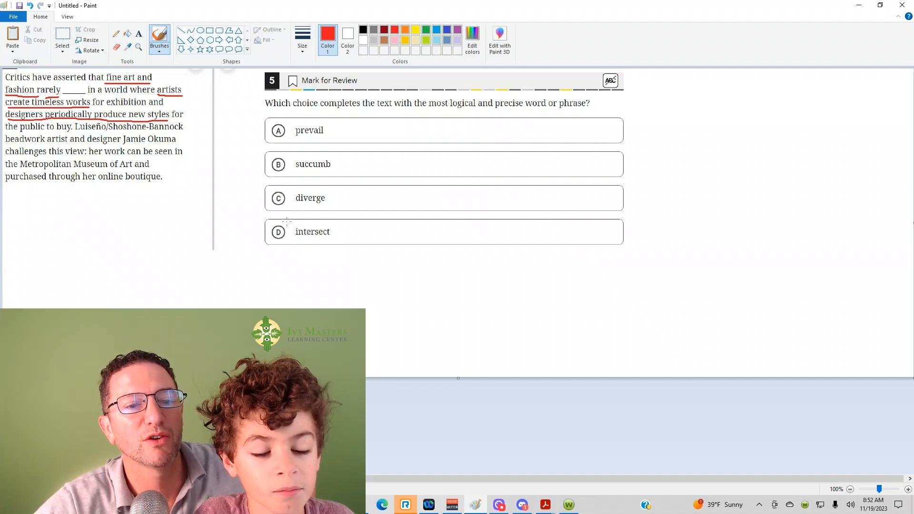
Circle answer choice D, 'intersect', in red with the brush
left_click(278, 232)
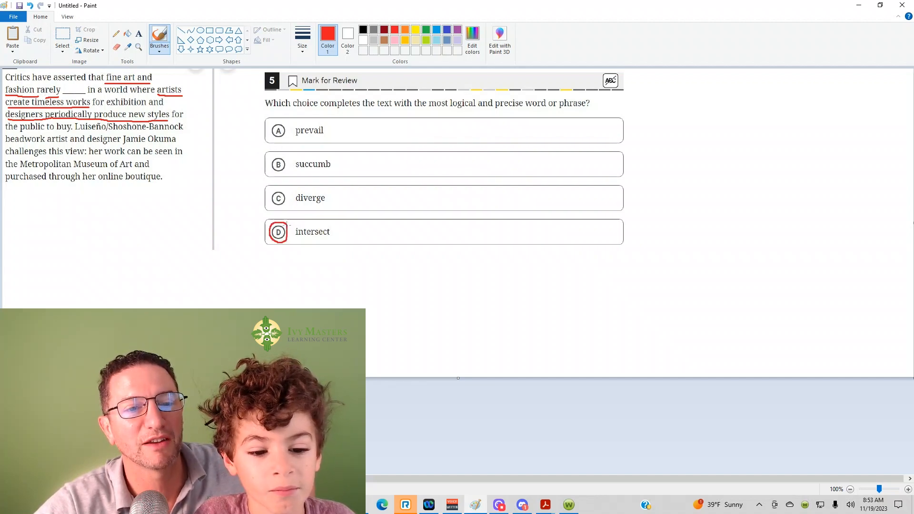